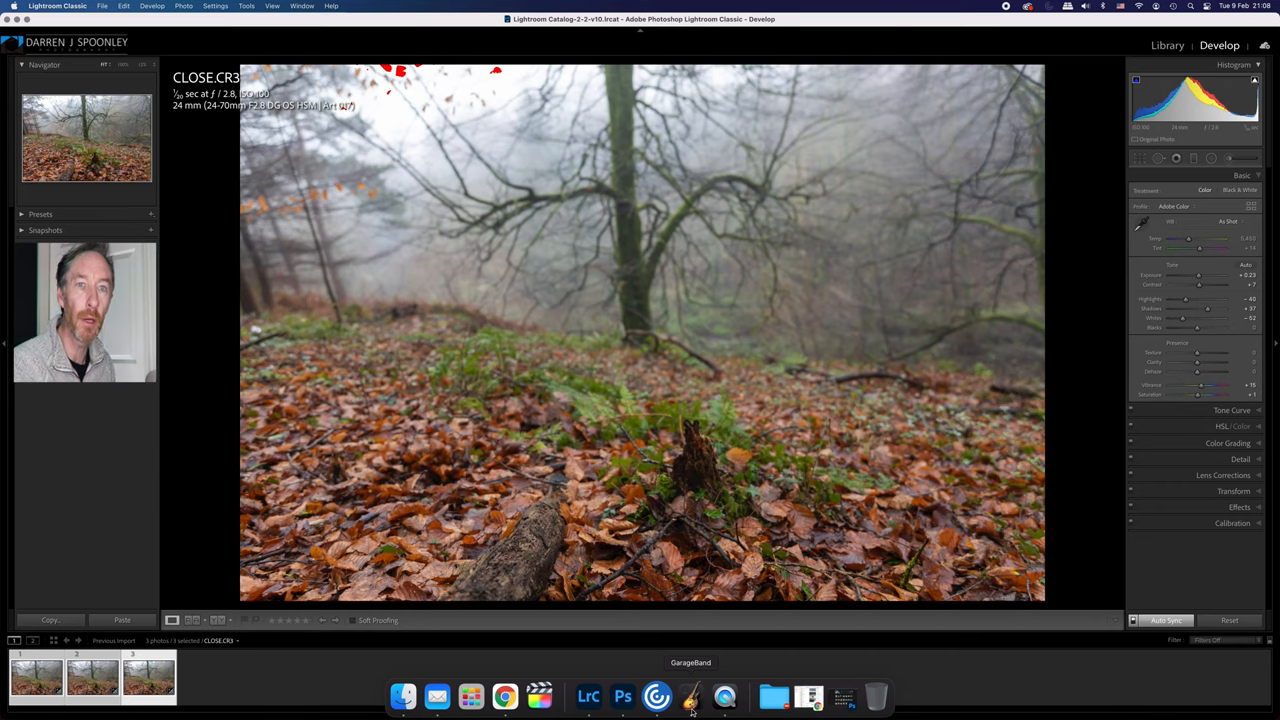
{"action": "mouse_move", "coordinate": [724, 696]}
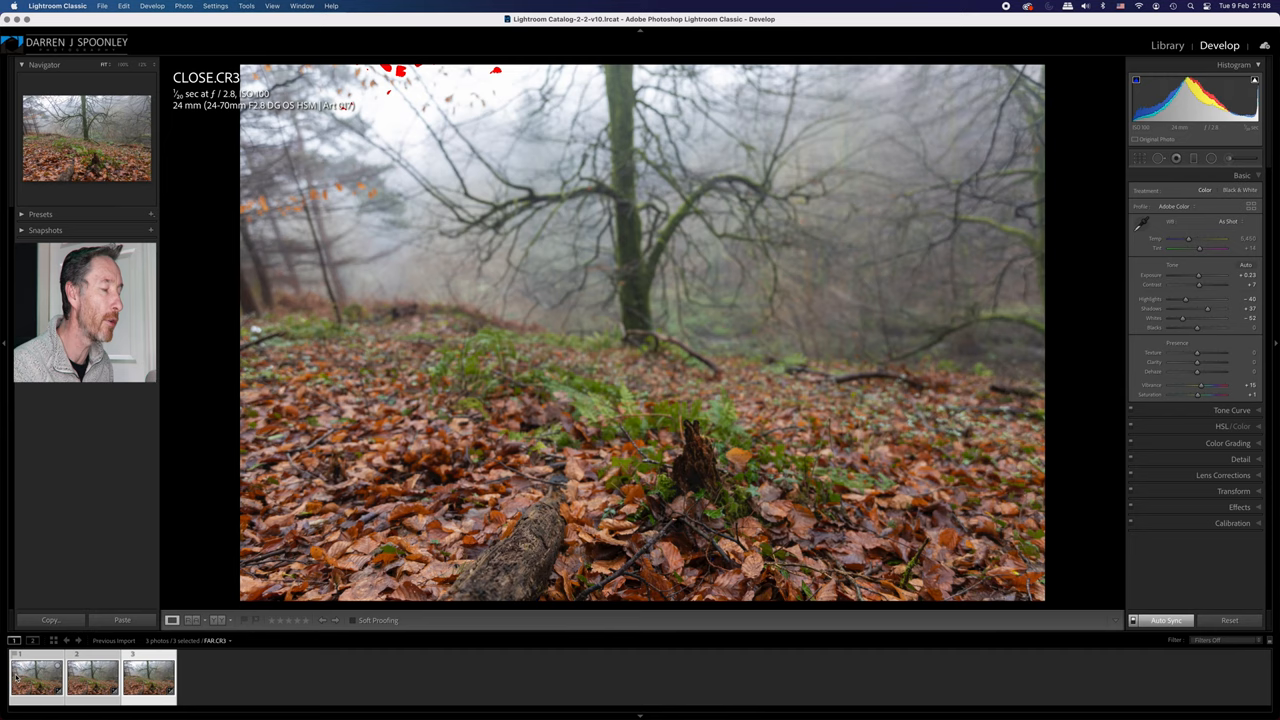
Send the three selected filmstrip photos to Photoshop via Edit In > Open as Layers.
{"action": "left_click", "coordinate": [148, 676]}
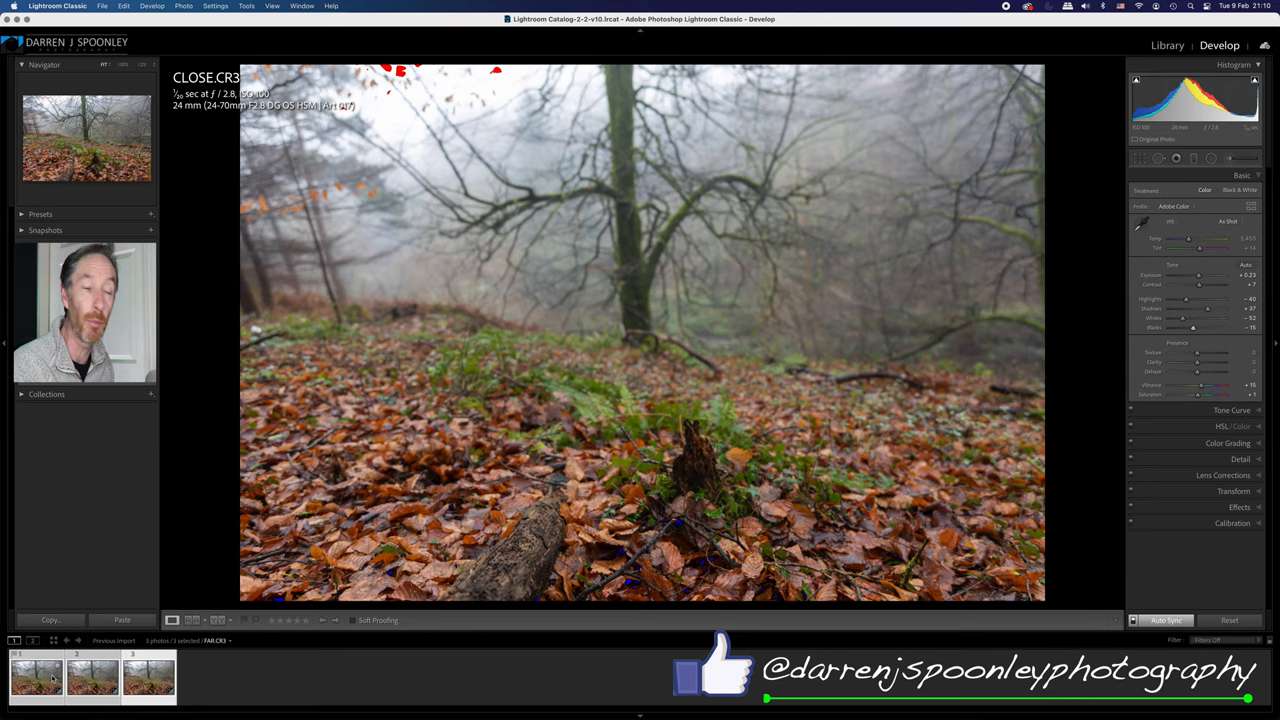
{"action": "right_click", "coordinate": [36, 676]}
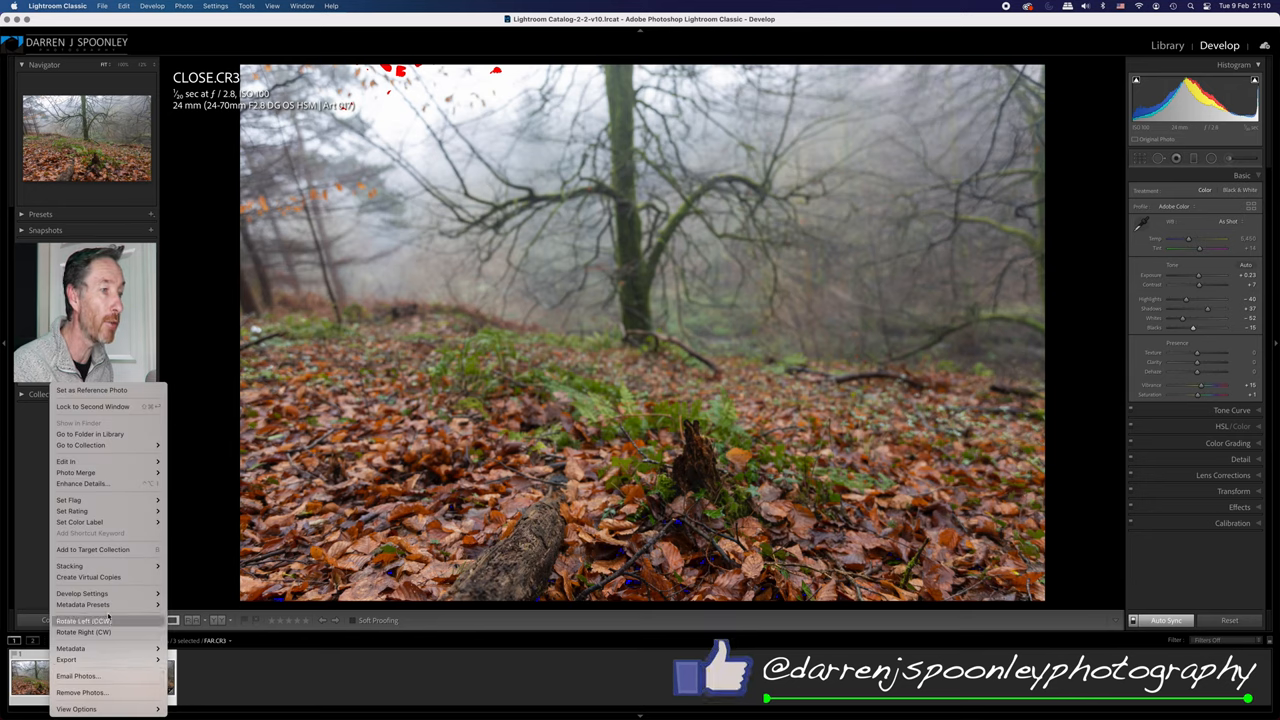
{"action": "left_click", "coordinate": [66, 460]}
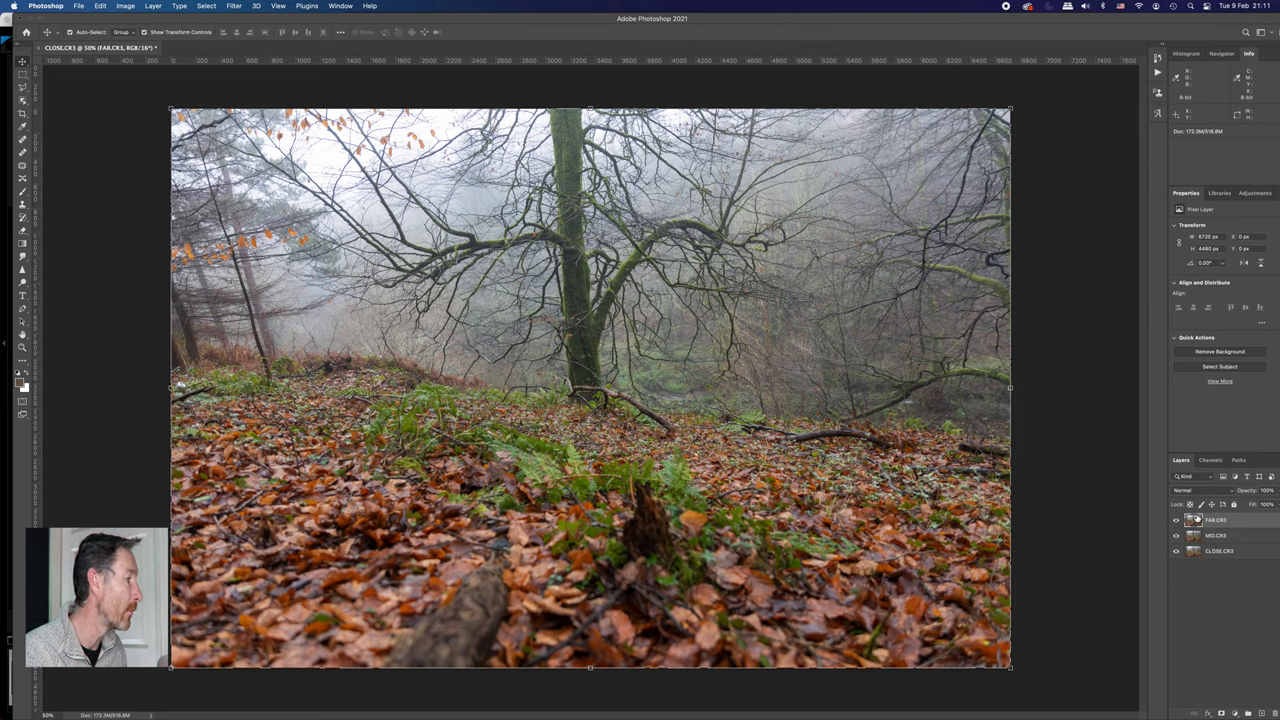
Select all three layers and run Edit > Auto-Align Layers with Auto projection.
{"action": "left_click", "coordinate": [1220, 552]}
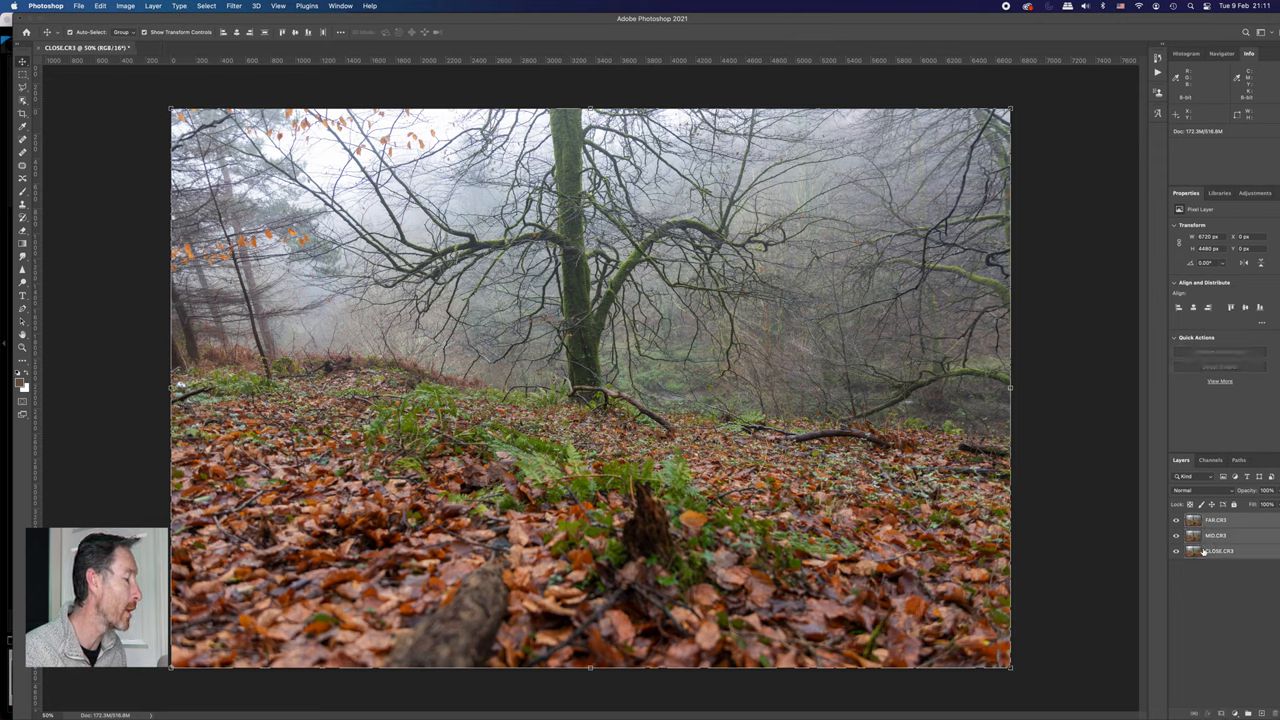
{"action": "left_click", "coordinate": [1176, 552]}
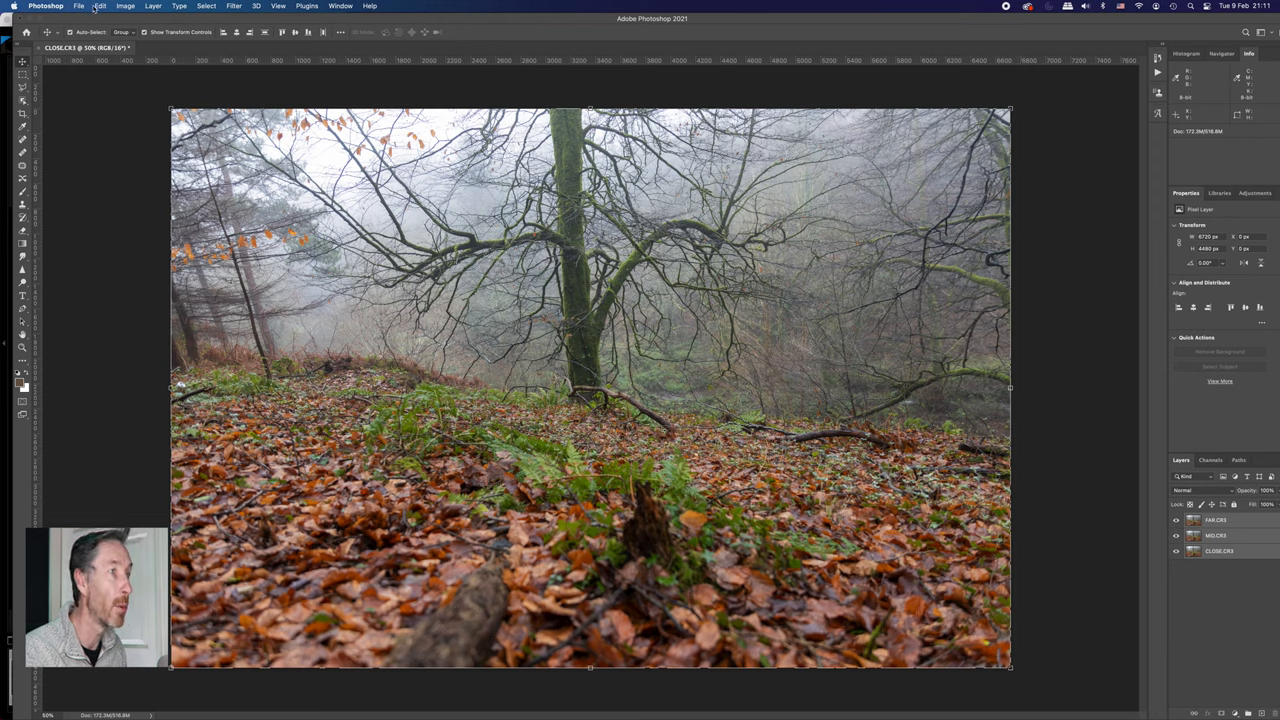
{"action": "left_click", "coordinate": [100, 6]}
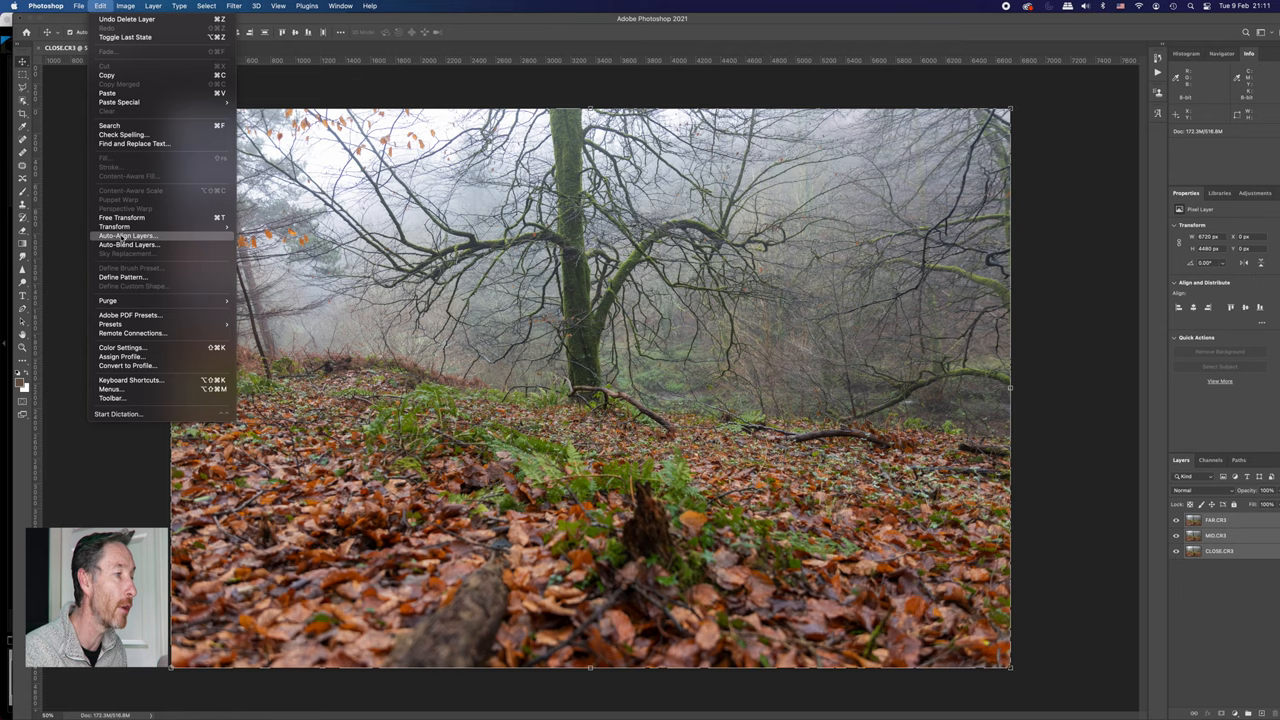
{"action": "left_click", "coordinate": [128, 236]}
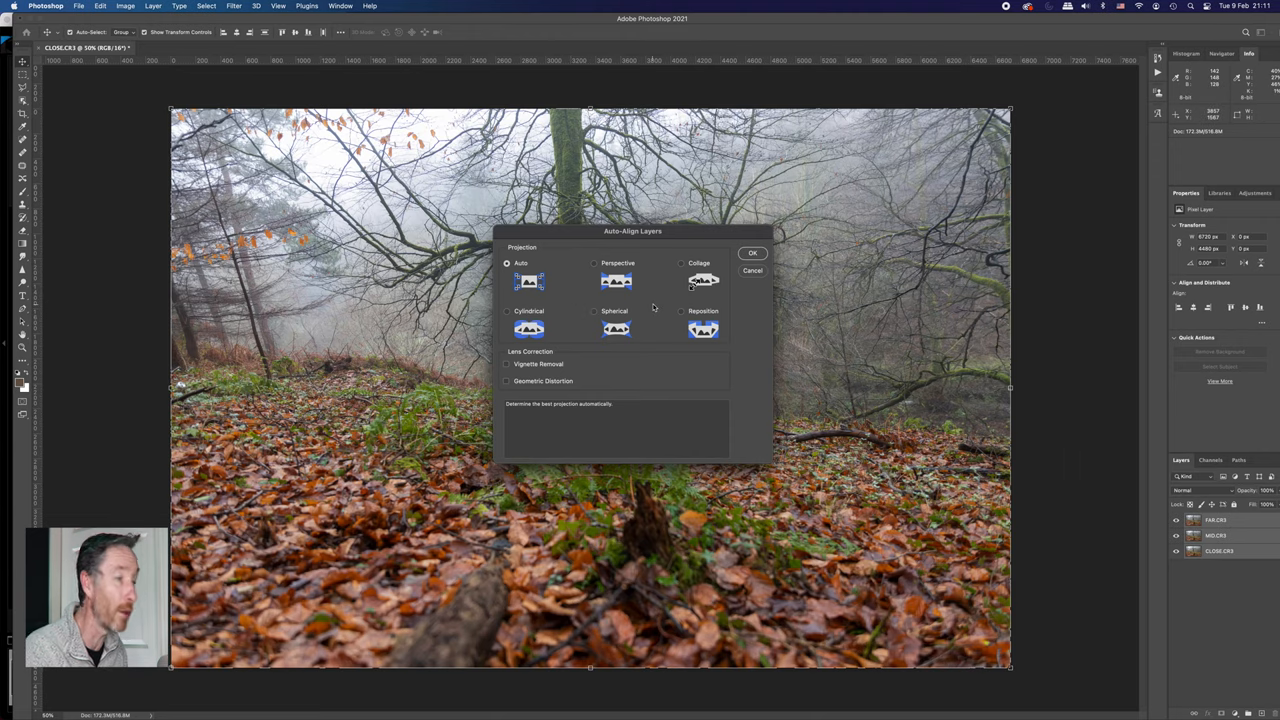
{"action": "mouse_move", "coordinate": [704, 290]}
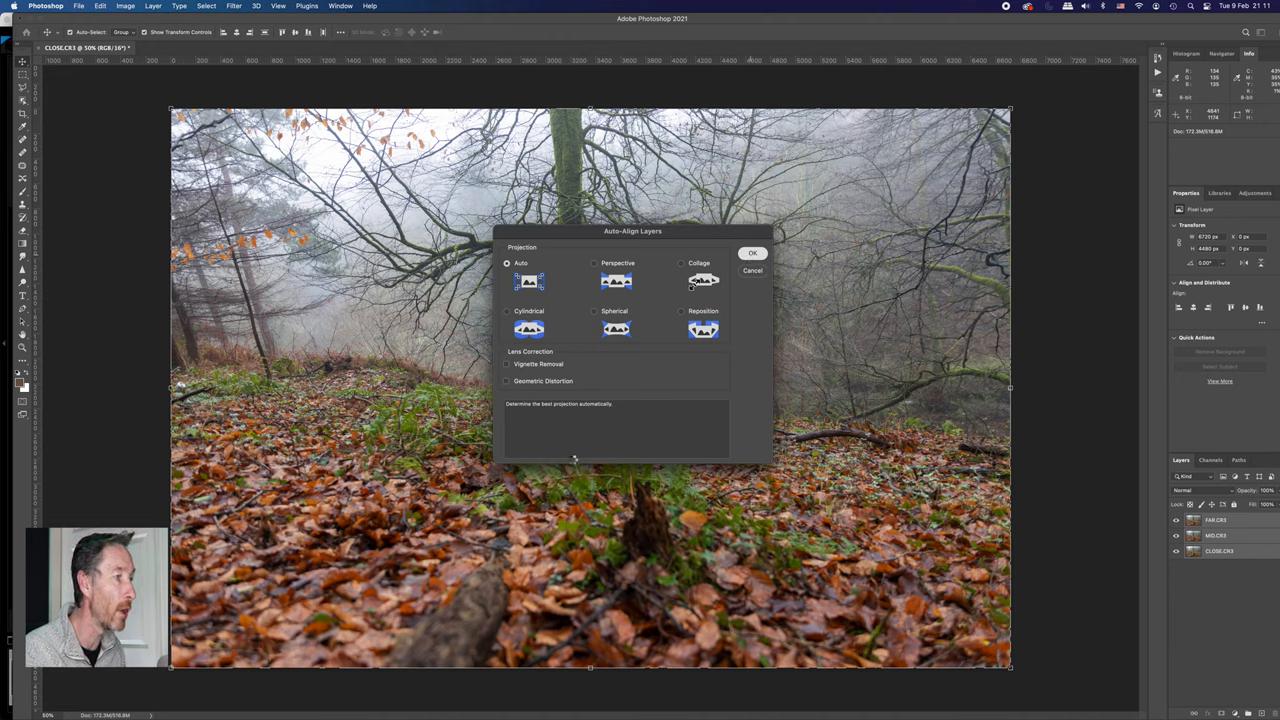
{"action": "left_click", "coordinate": [752, 252]}
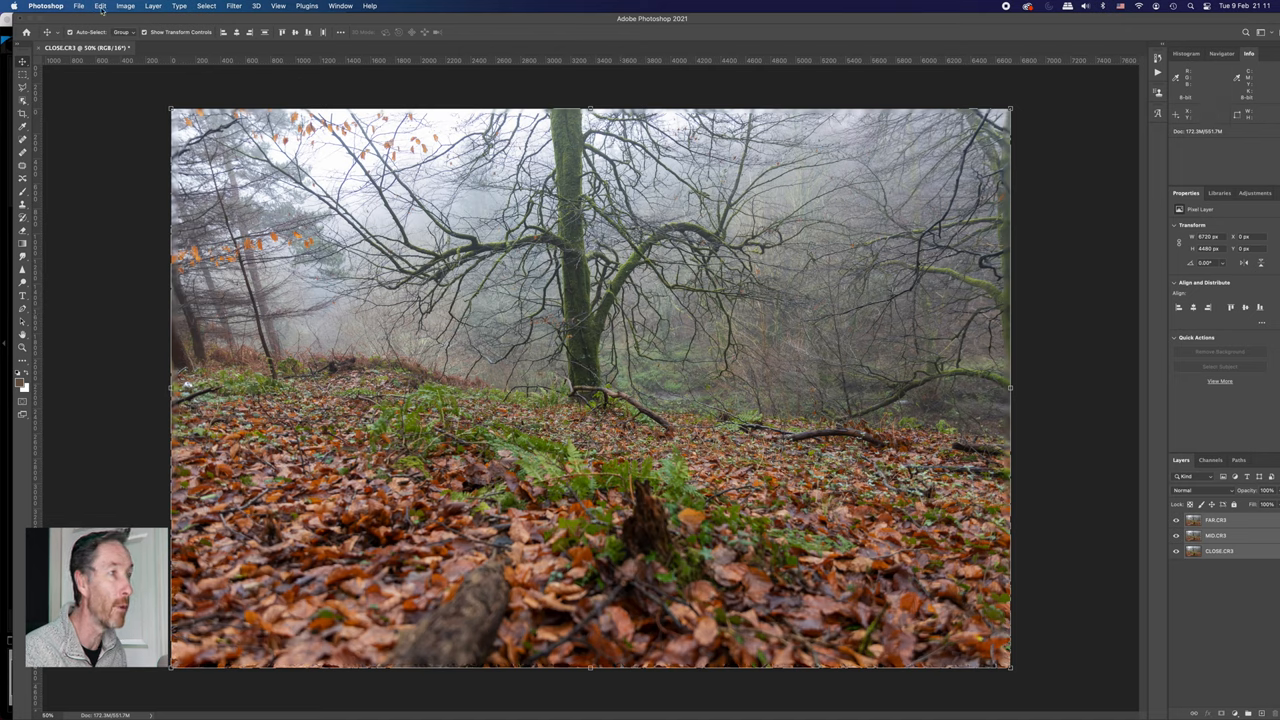
Run Edit > Auto-Blend Layers as Stack Images with Seamless Tones and Colors.
{"action": "left_click", "coordinate": [100, 6]}
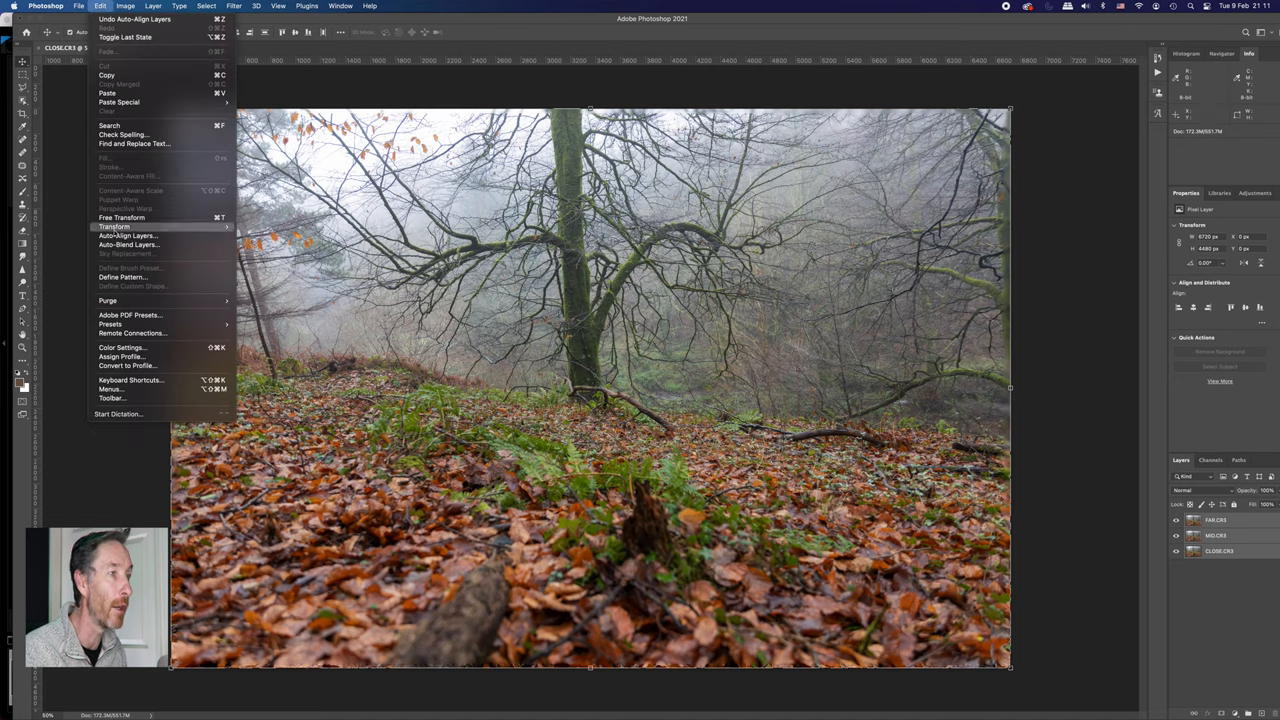
{"action": "mouse_move", "coordinate": [128, 244]}
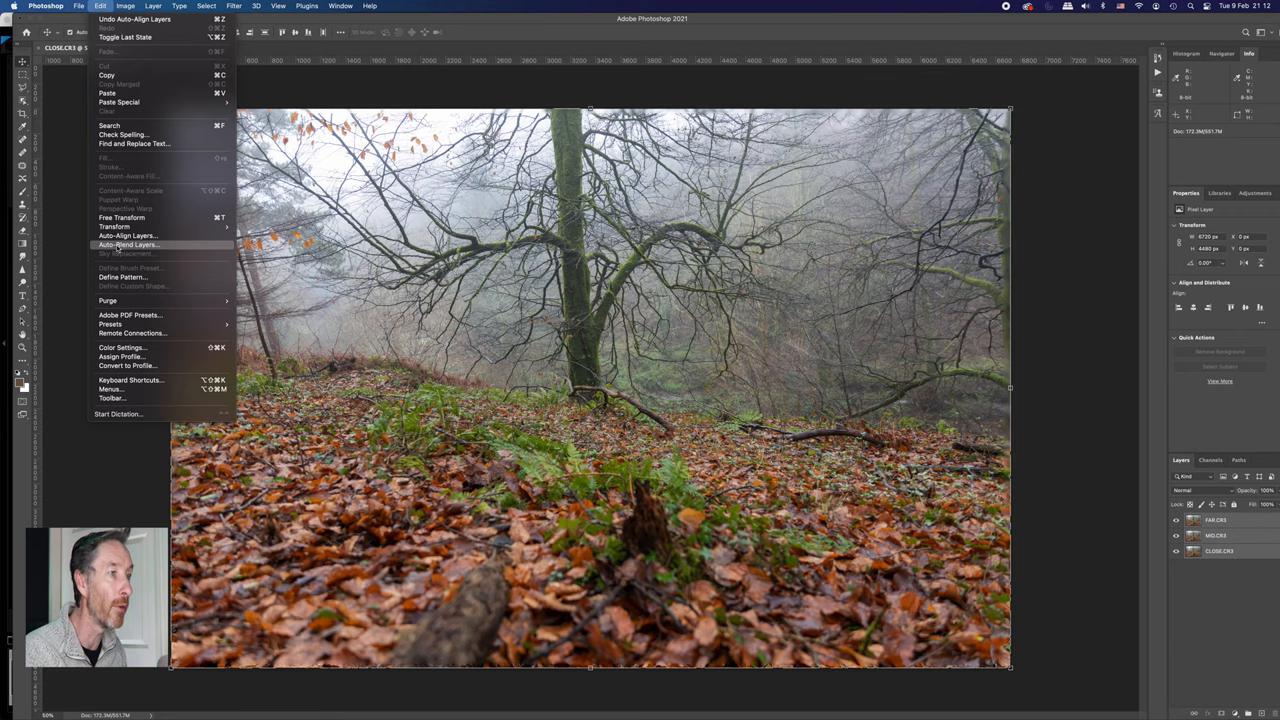
{"action": "left_click", "coordinate": [128, 244]}
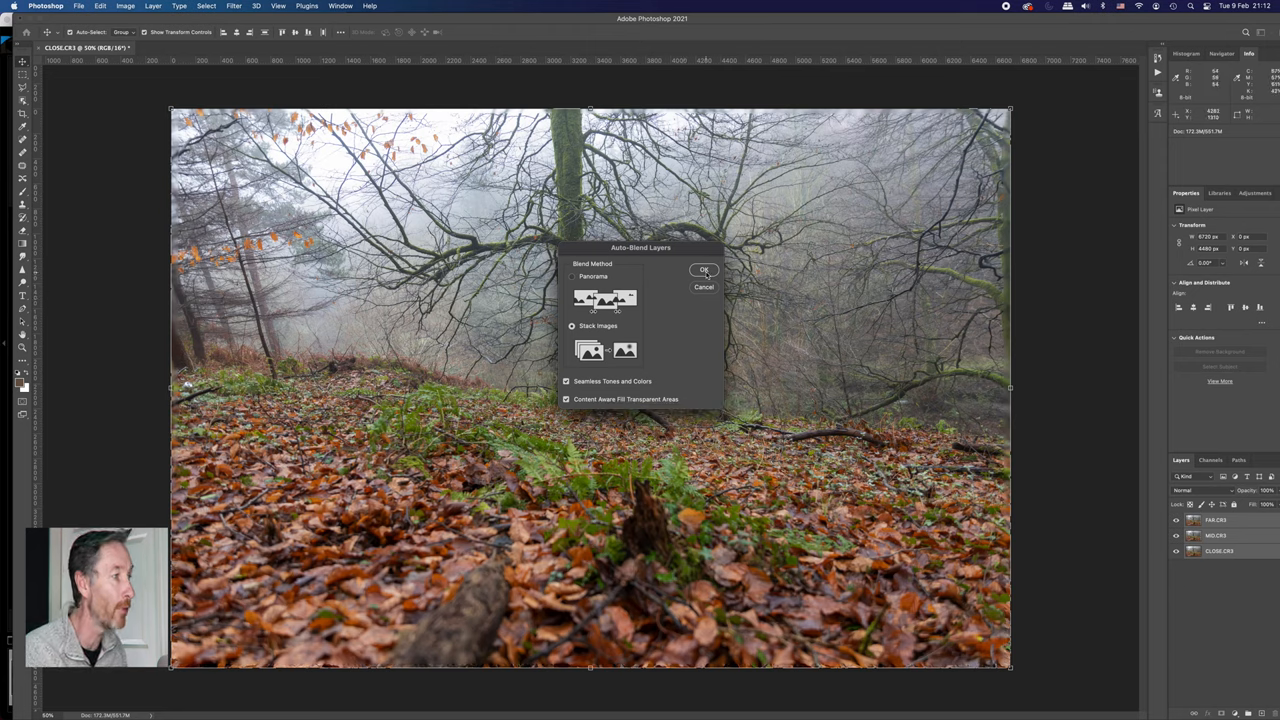
{"action": "left_click", "coordinate": [704, 270]}
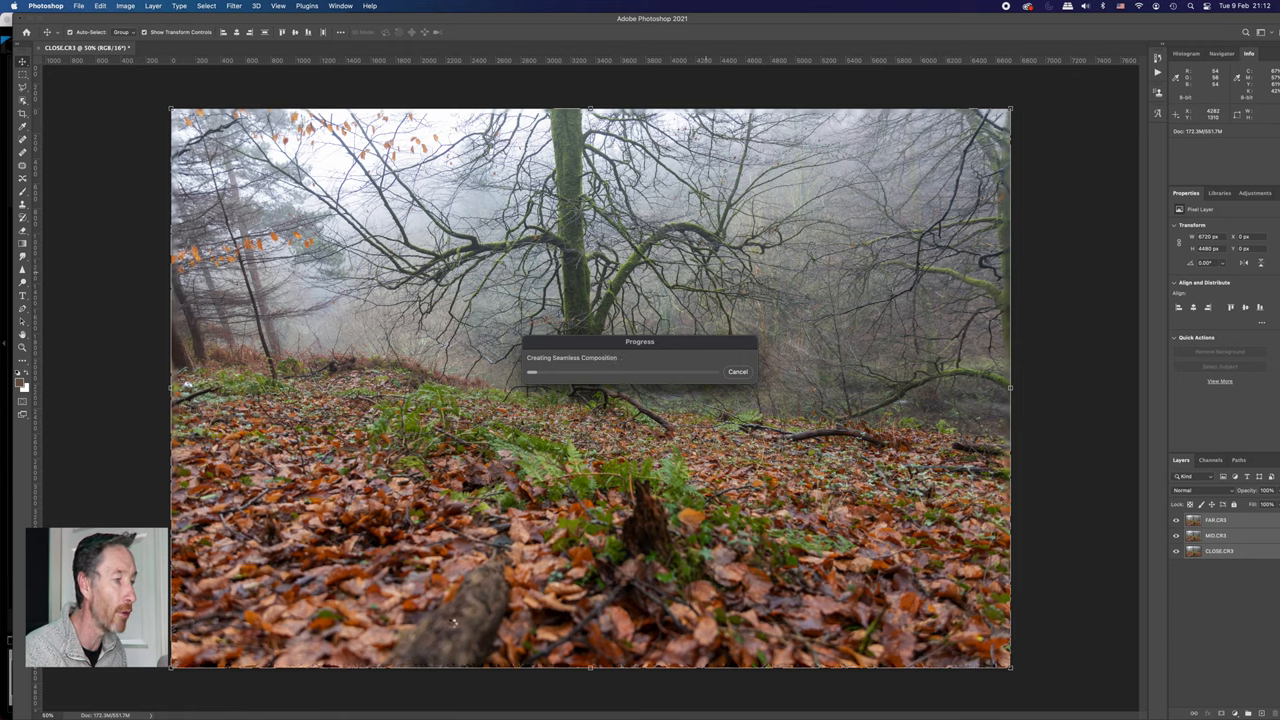
{"action": "mouse_move", "coordinate": [476, 590]}
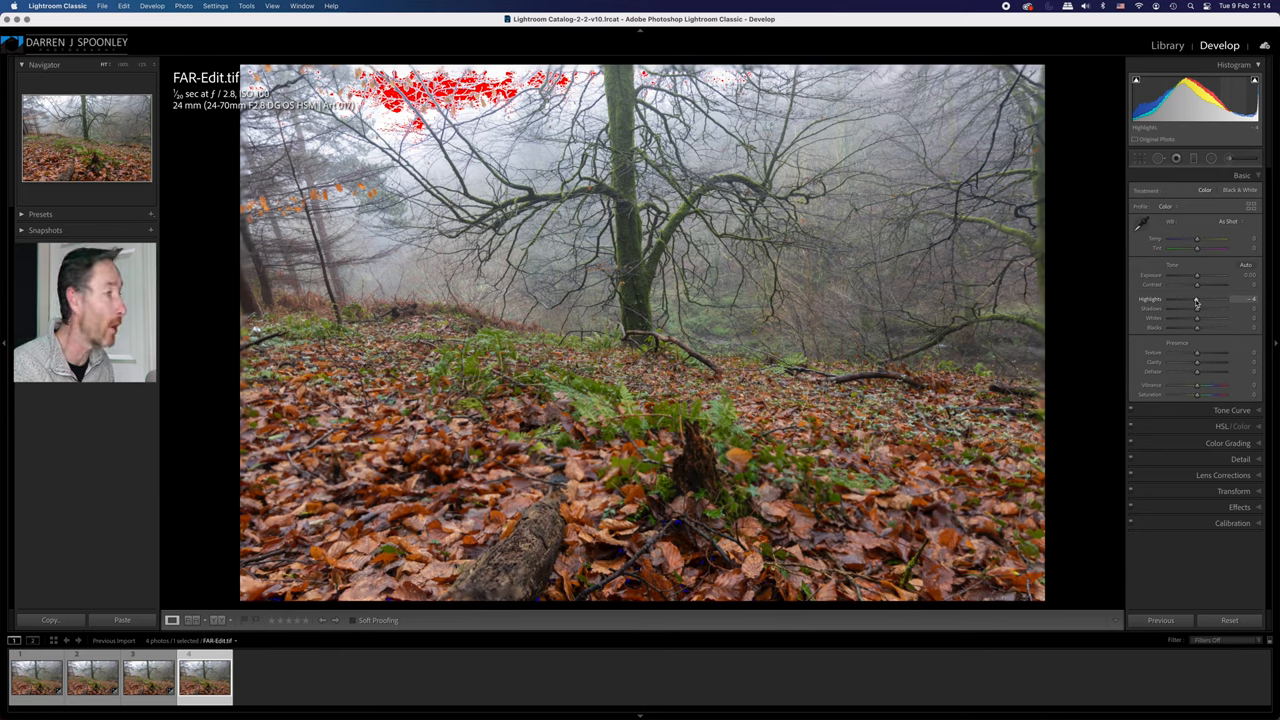
Lower the Highlights on FAR-Edit.tif to recover the bright sky, then start the Crop Overlay.
{"action": "left_click_drag", "start_coordinate": [1210, 300], "coordinate": [1190, 300]}
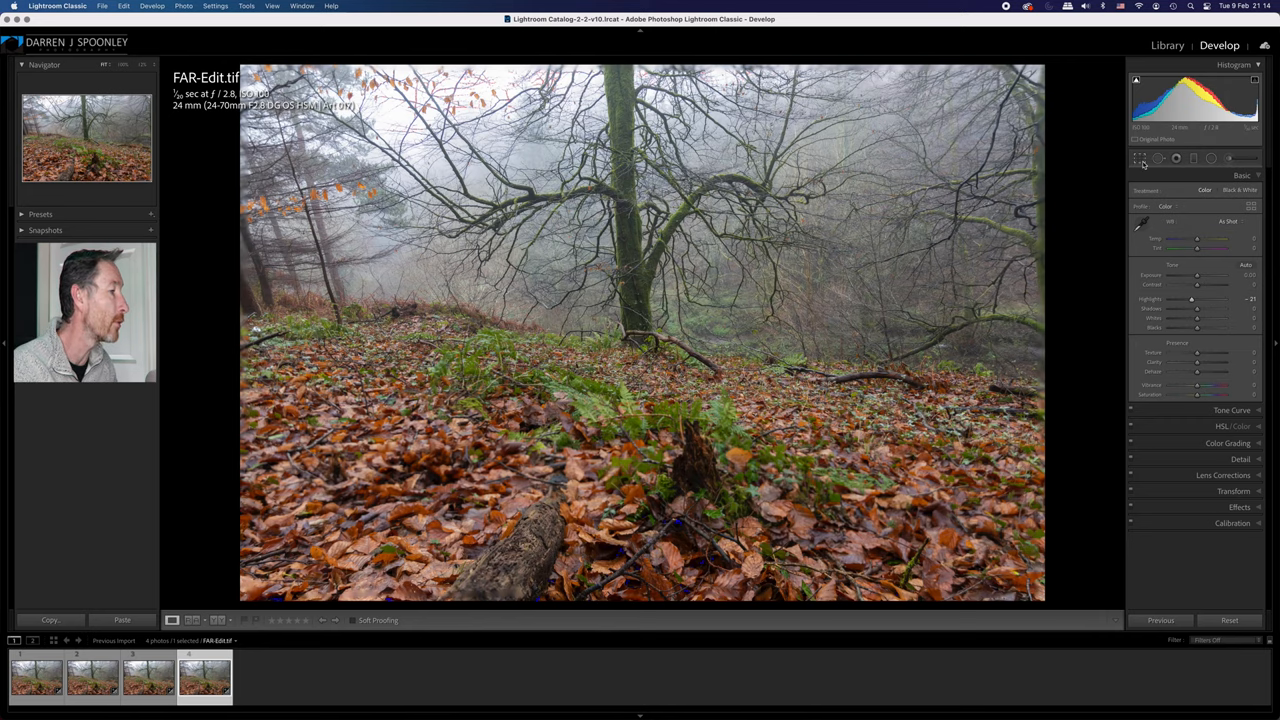
{"action": "left_click", "coordinate": [1176, 158]}
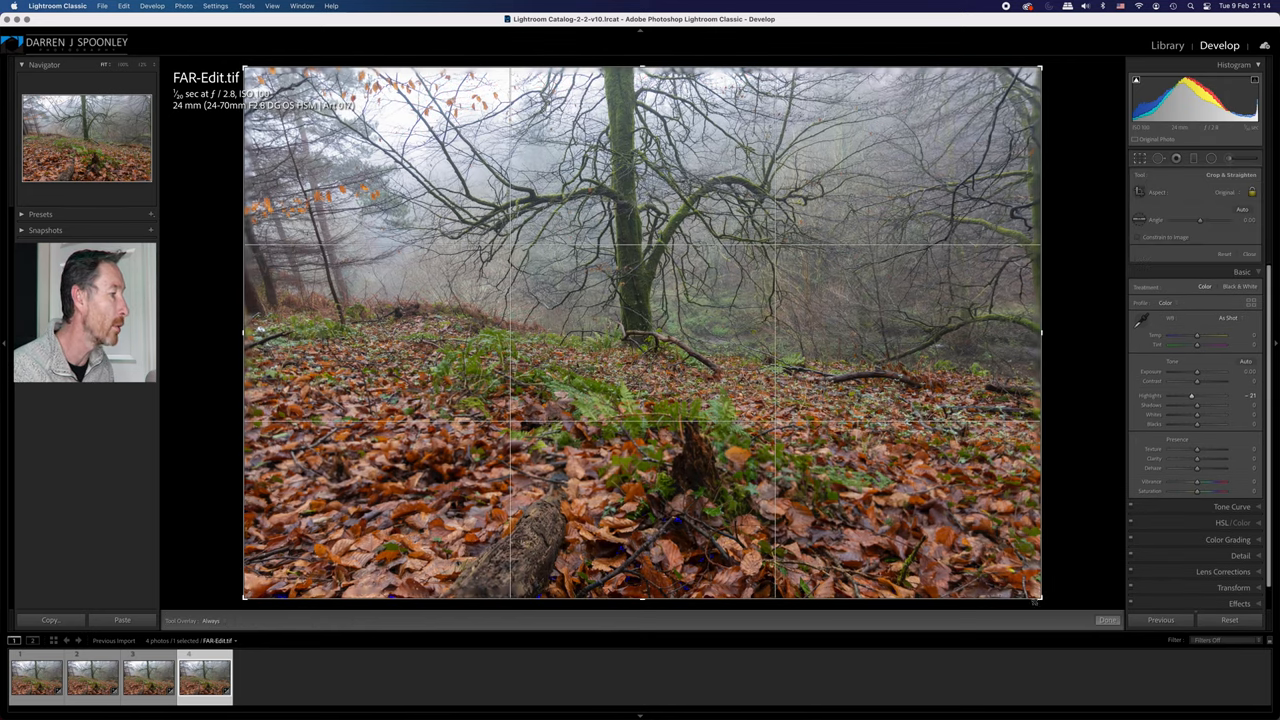